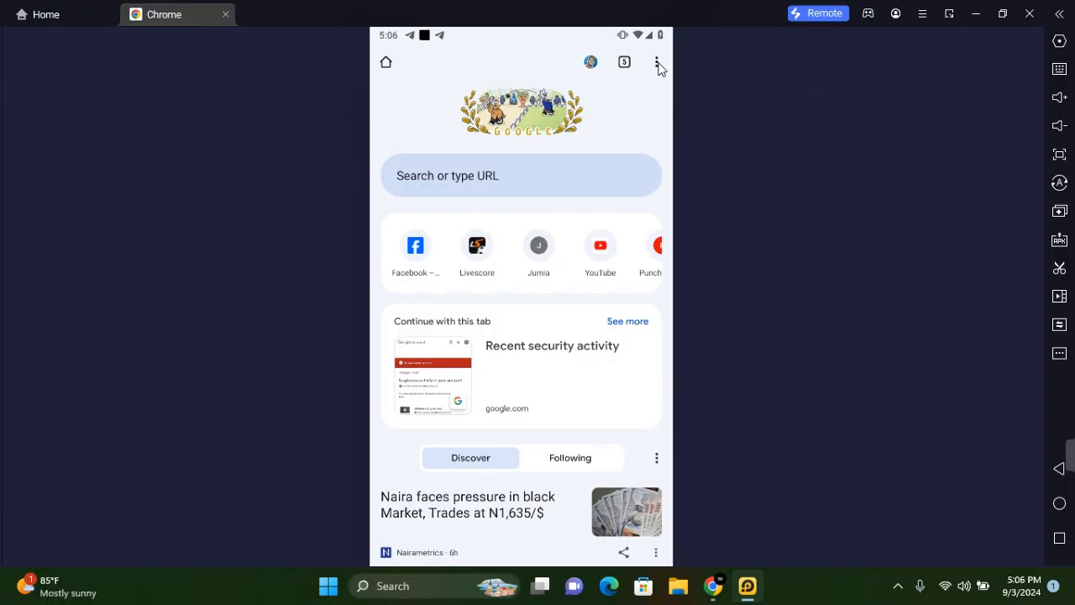
Step: Reach Android Chrome's Privacy and security settings via the menu and scroll to Use secure DNS
click(658, 63)
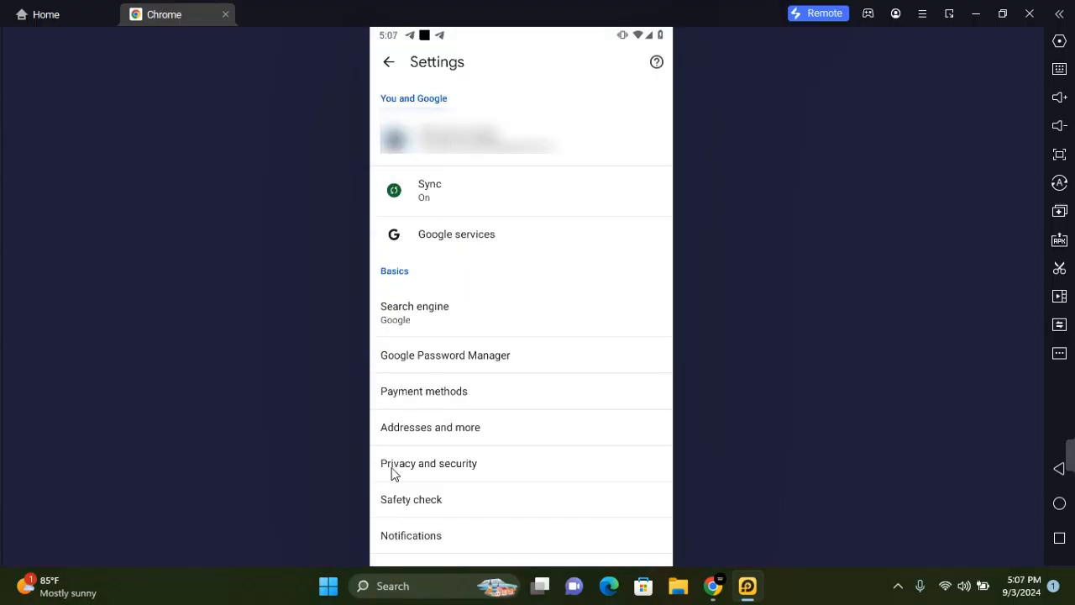
click(428, 463)
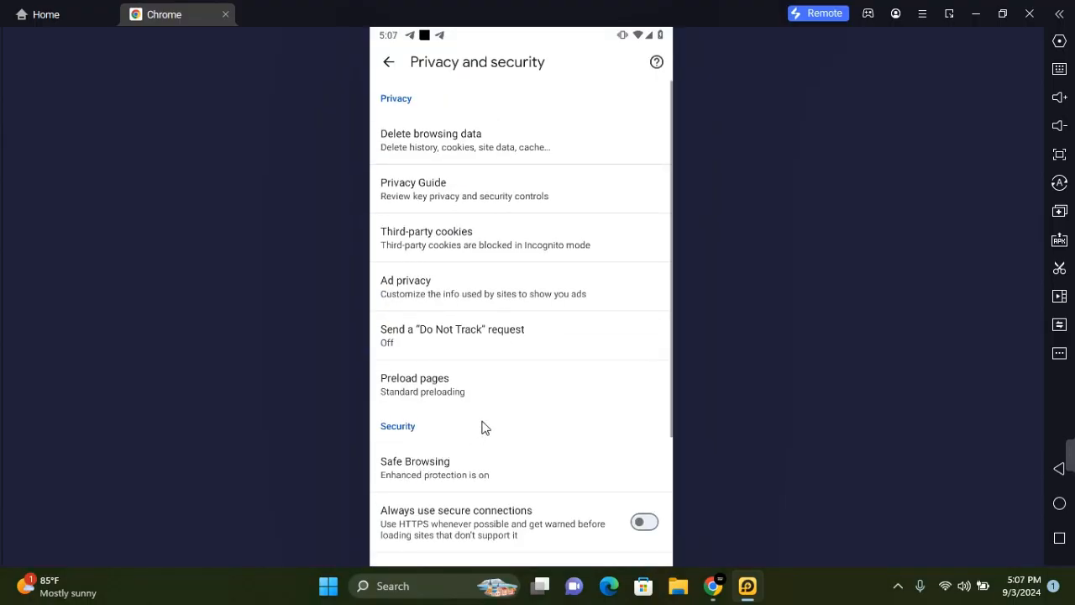
scroll(down, 3)
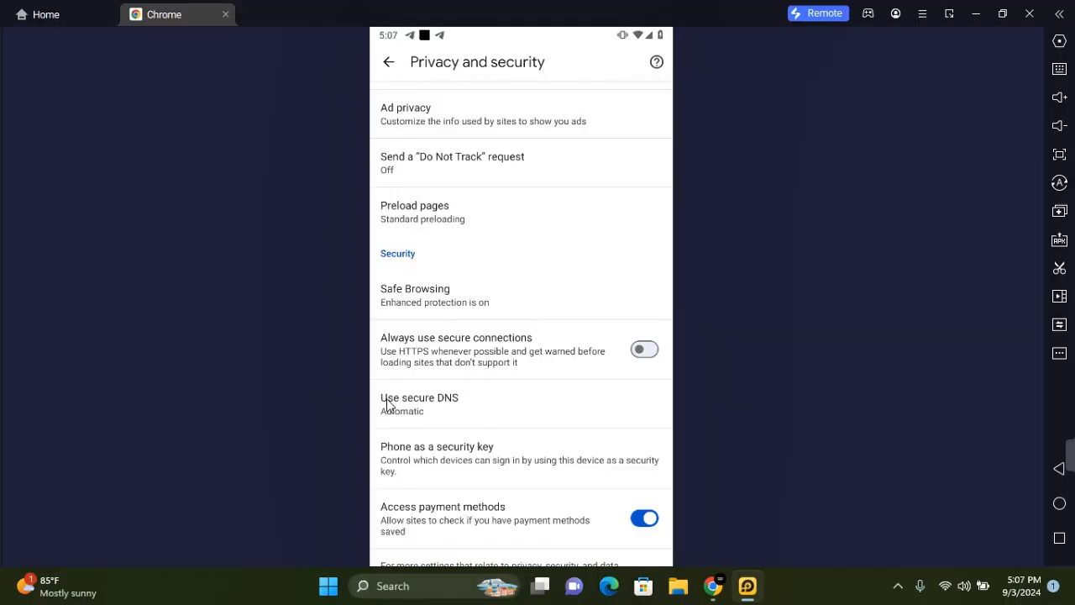
Step: Choose another provider for secure DNS and select CleanBrowsing (Family Filter), then go back
click(473, 400)
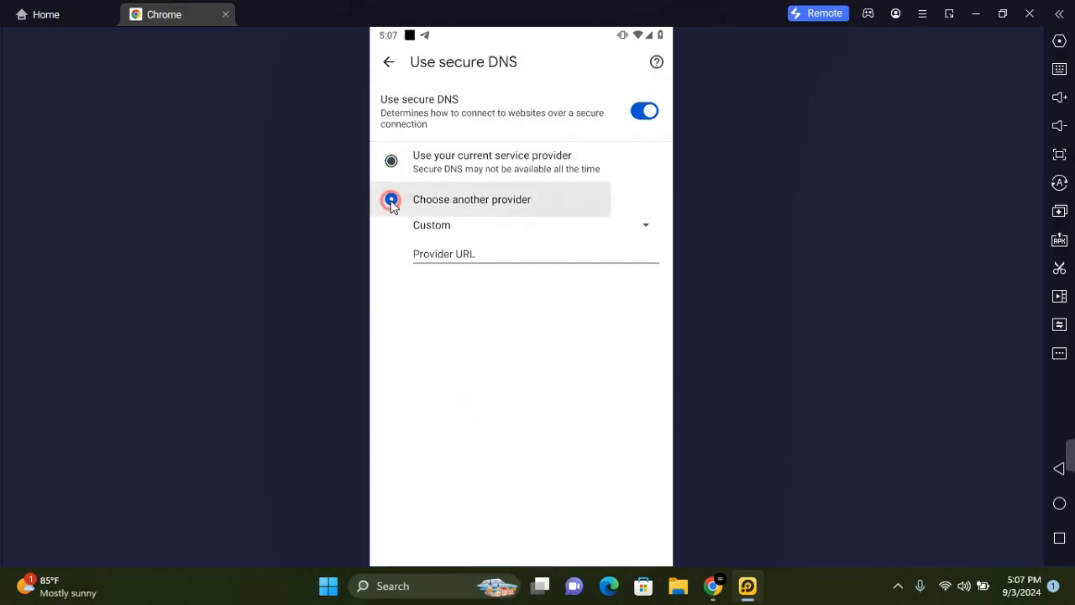
click(389, 198)
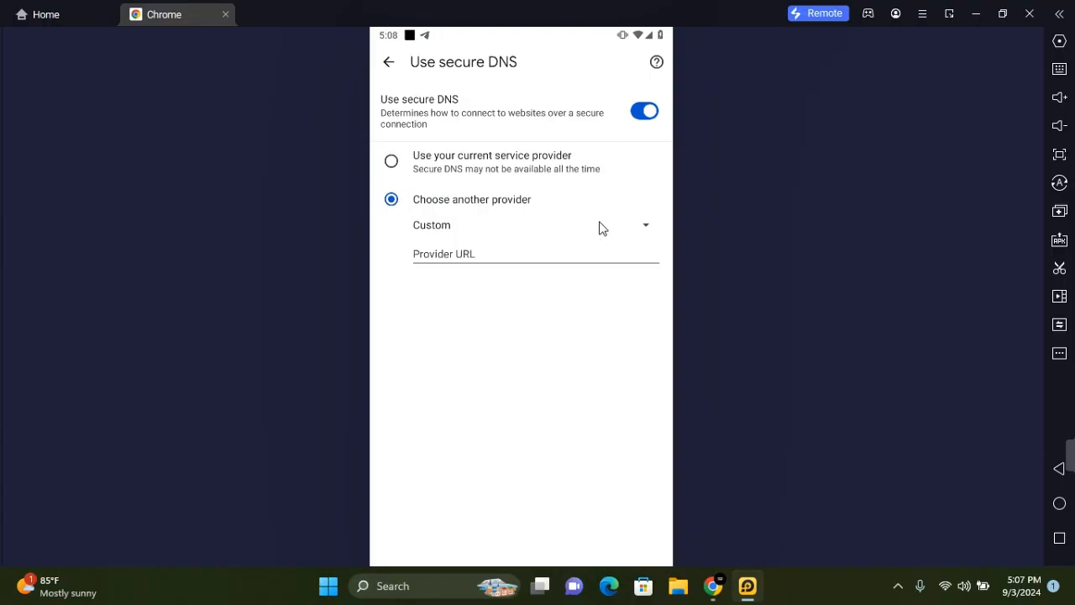
click(536, 225)
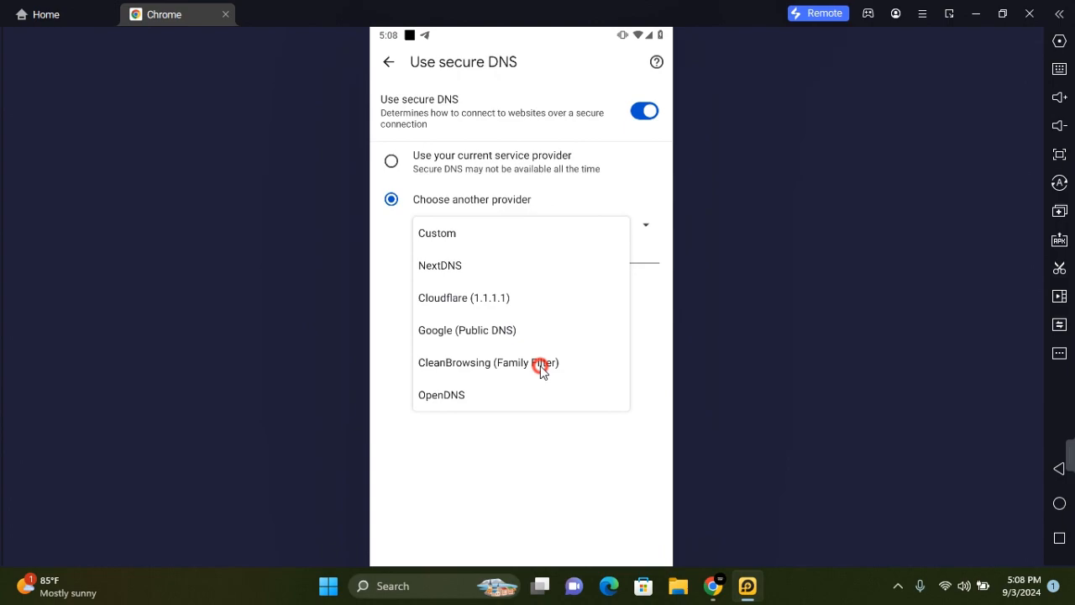
click(487, 363)
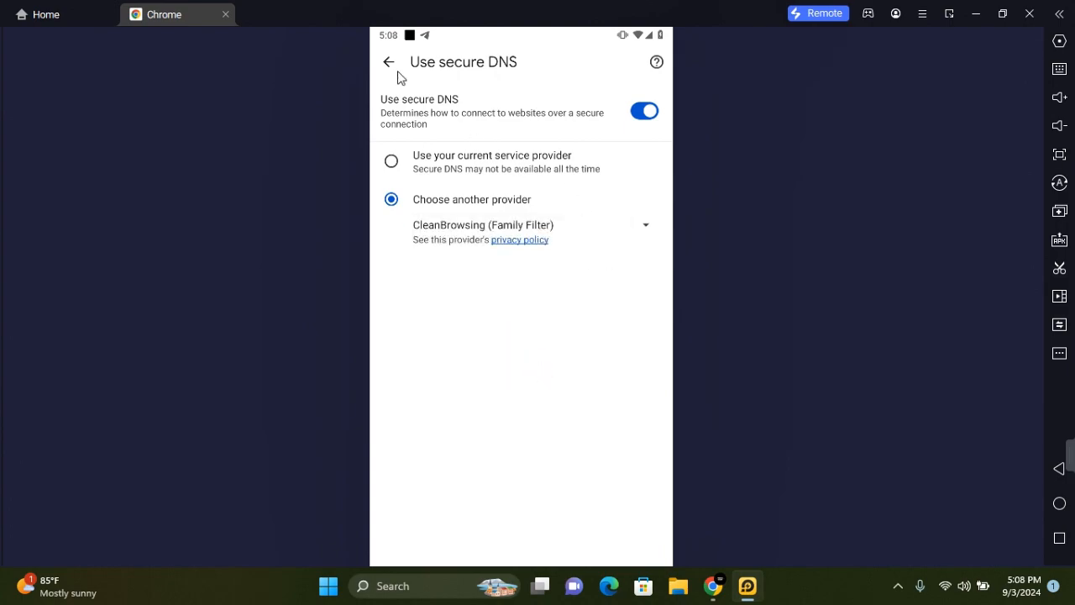
click(388, 60)
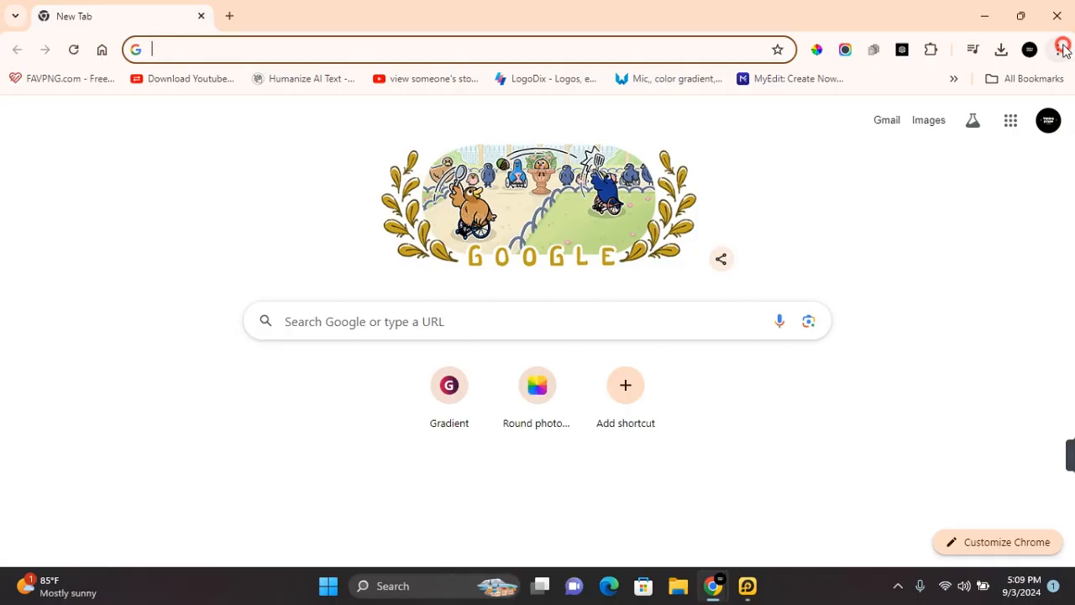
Step: Reach desktop Chrome's Privacy and security settings via the menu and go to the Security section
click(1060, 48)
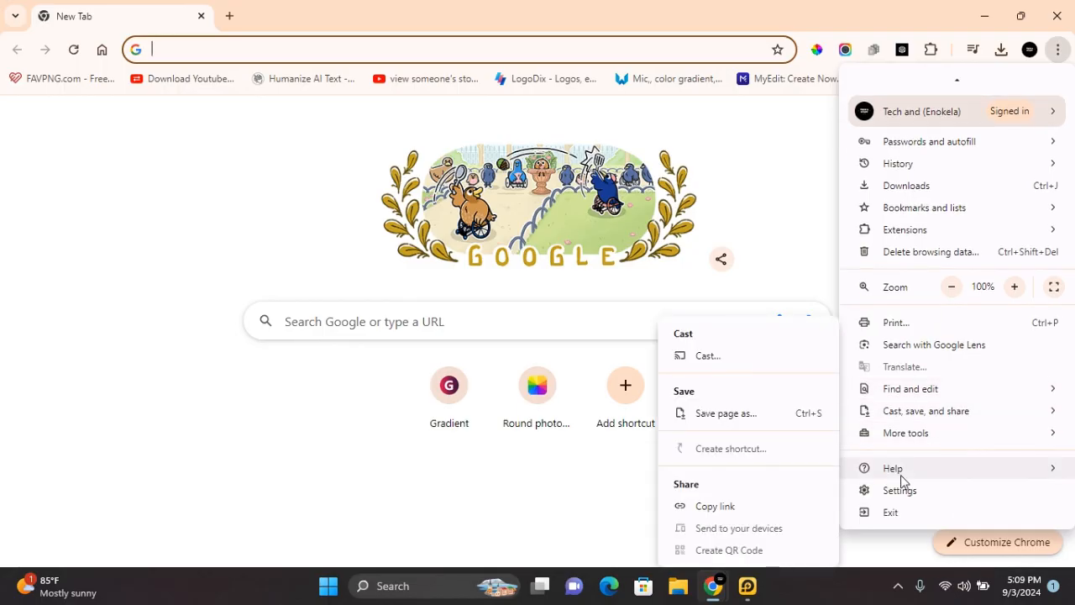
click(900, 491)
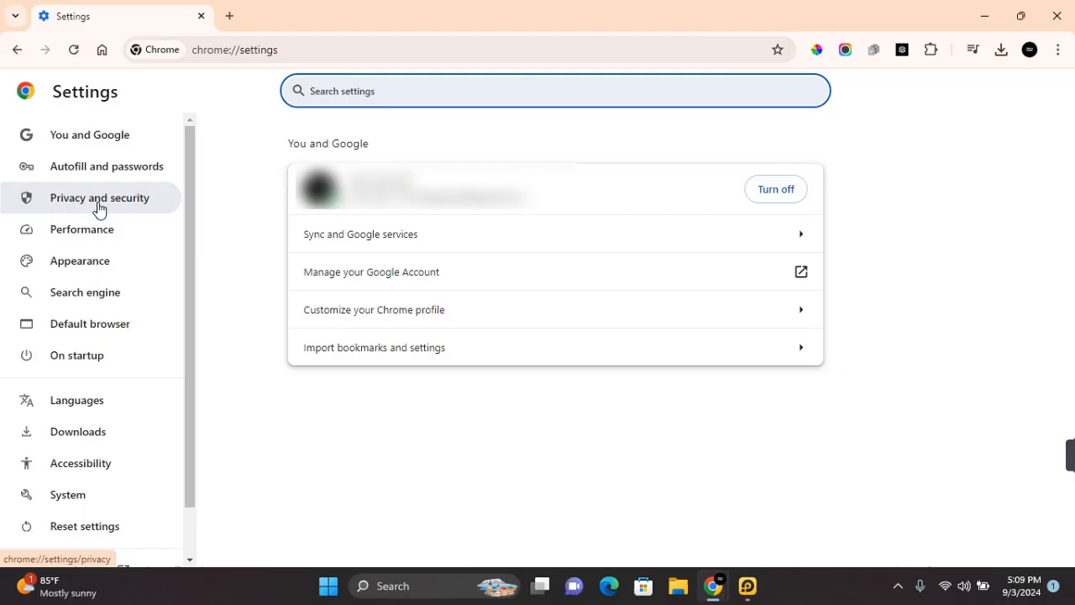
click(99, 199)
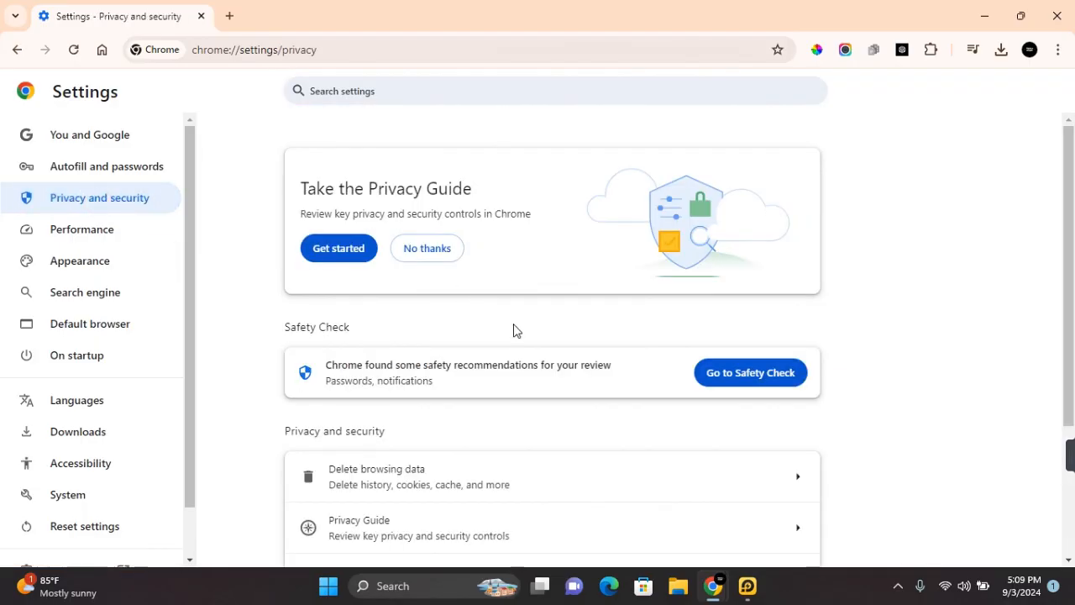
scroll(down, 3)
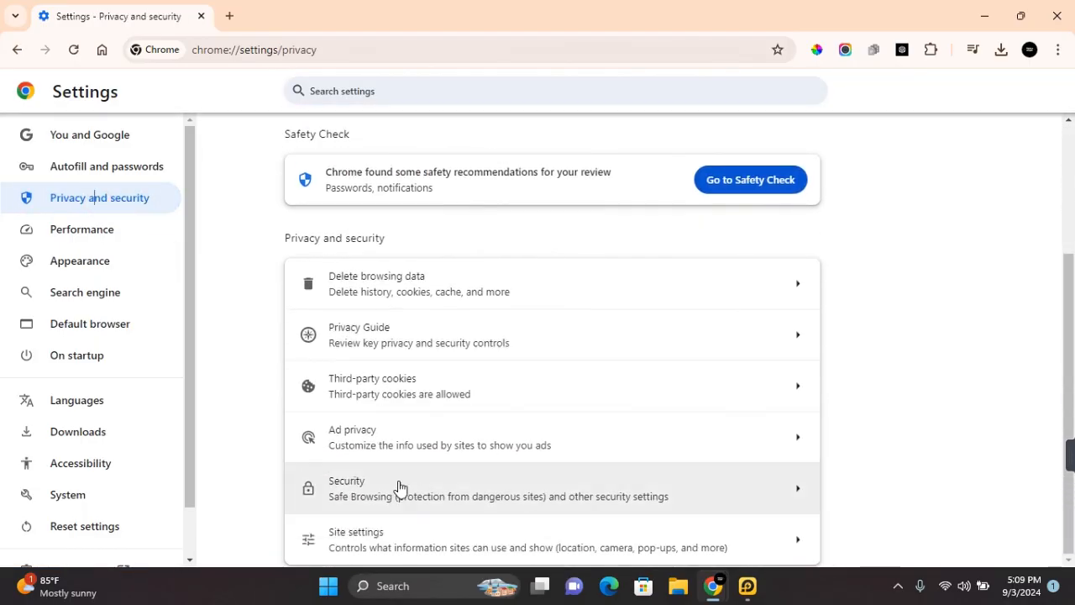
click(440, 490)
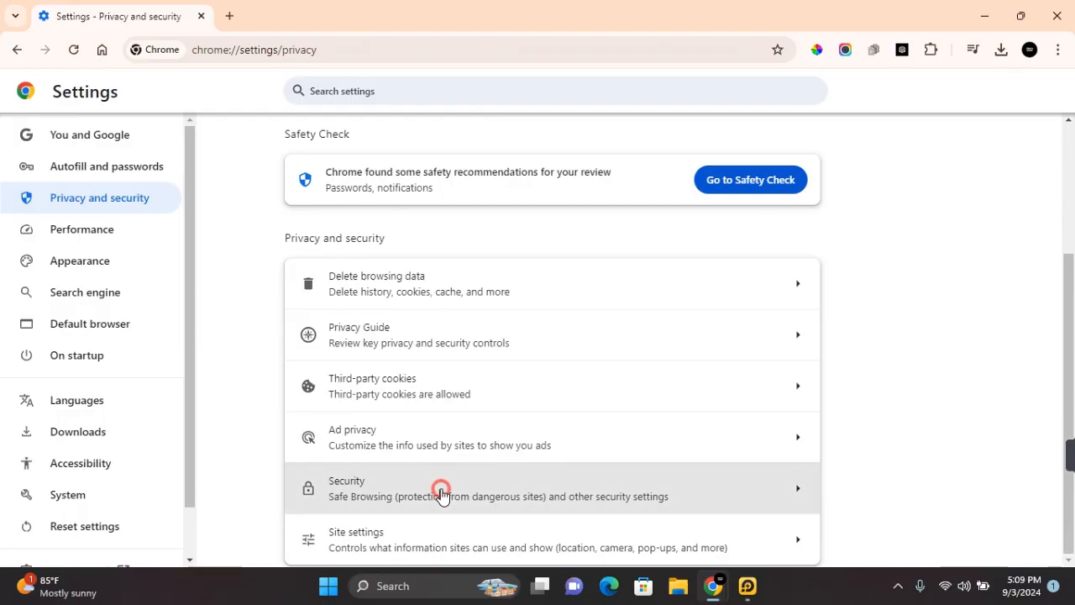
Step: In Security's Advanced area, set the DNS provider to CleanBrowsing (Family Filter)
click(440, 487)
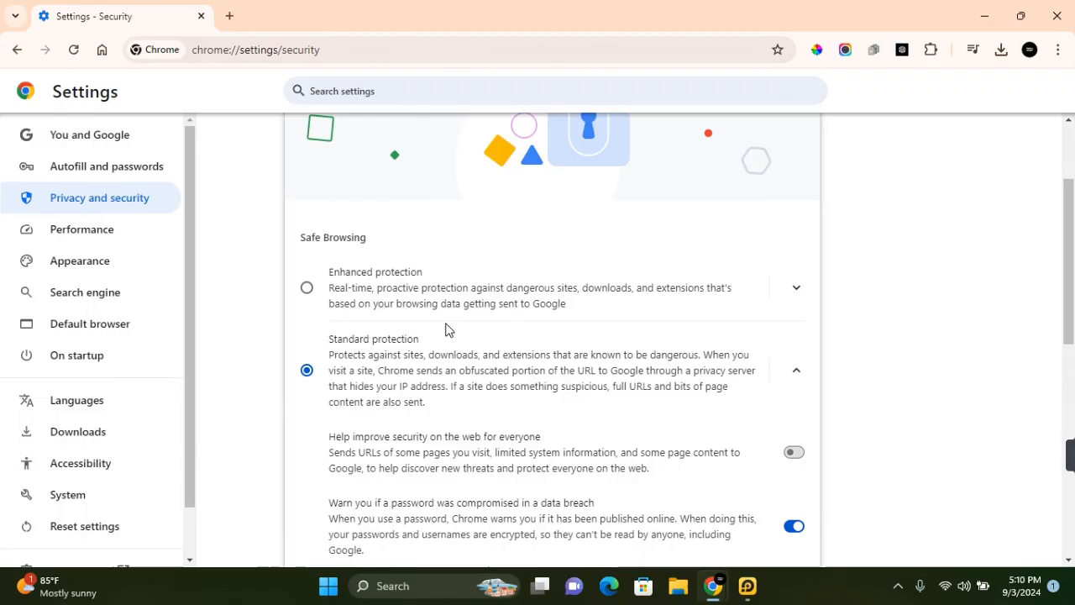
scroll(down, 3)
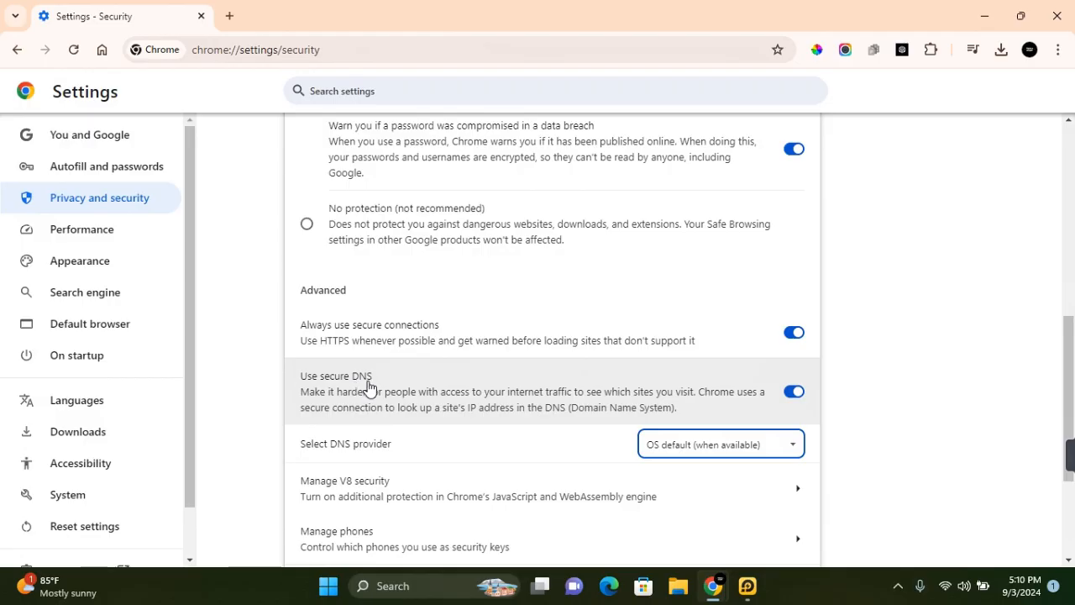
mouse_move(536, 447)
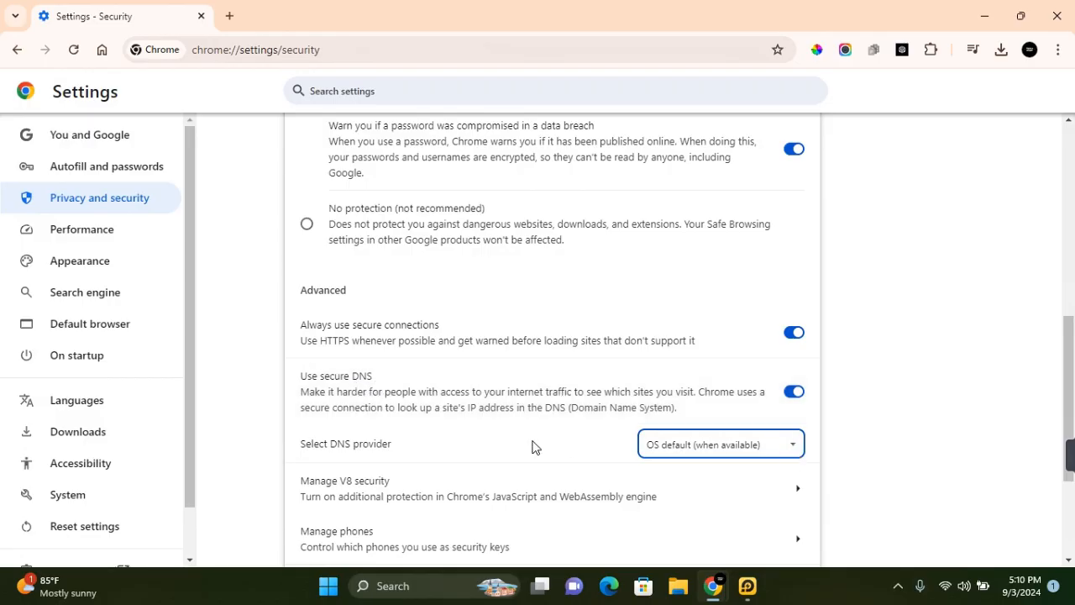
click(719, 443)
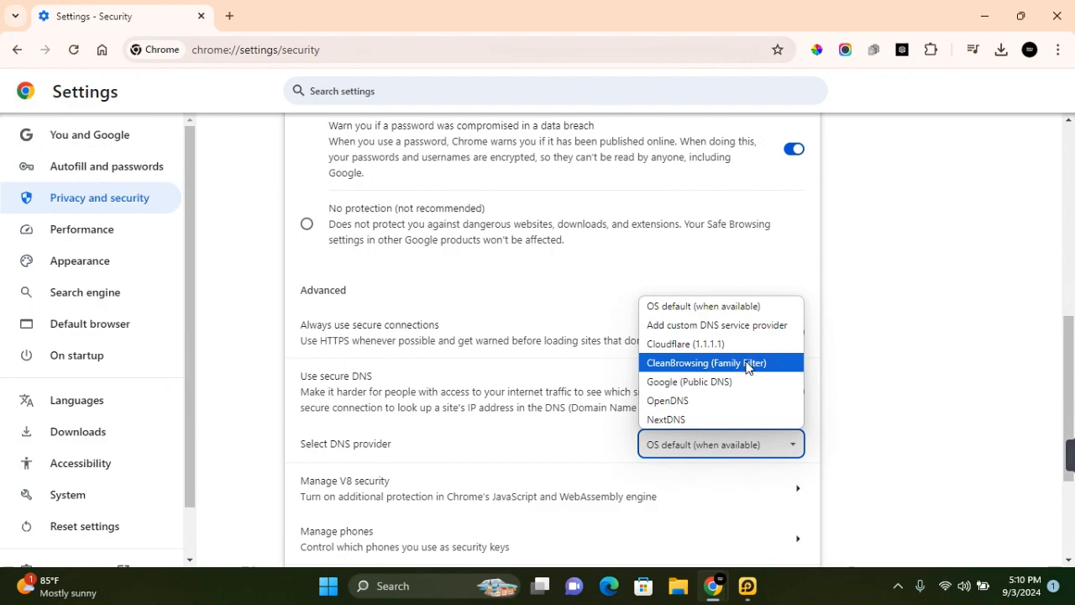
click(705, 363)
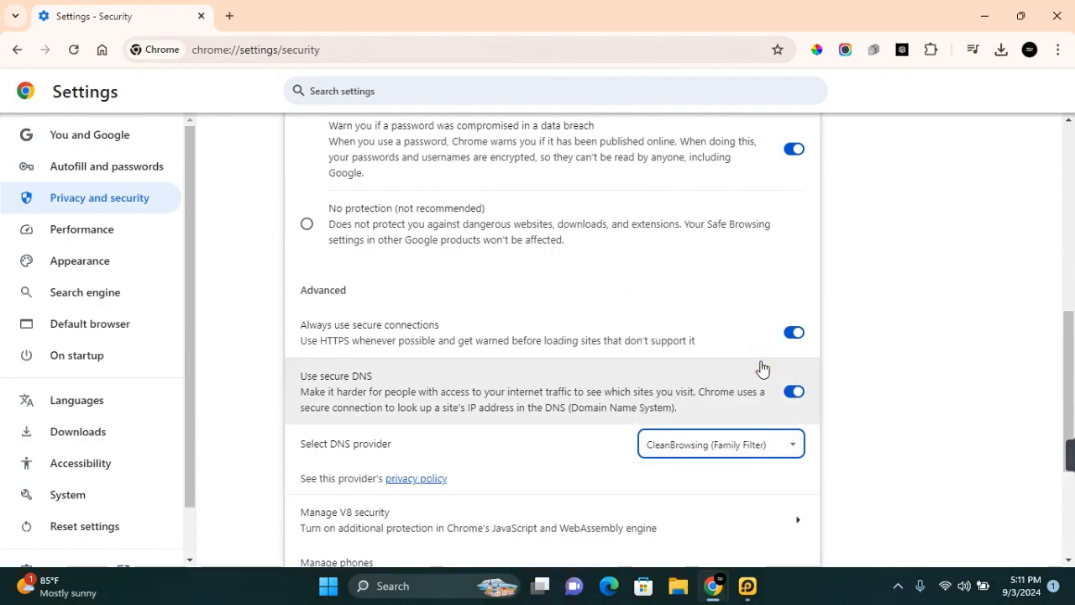